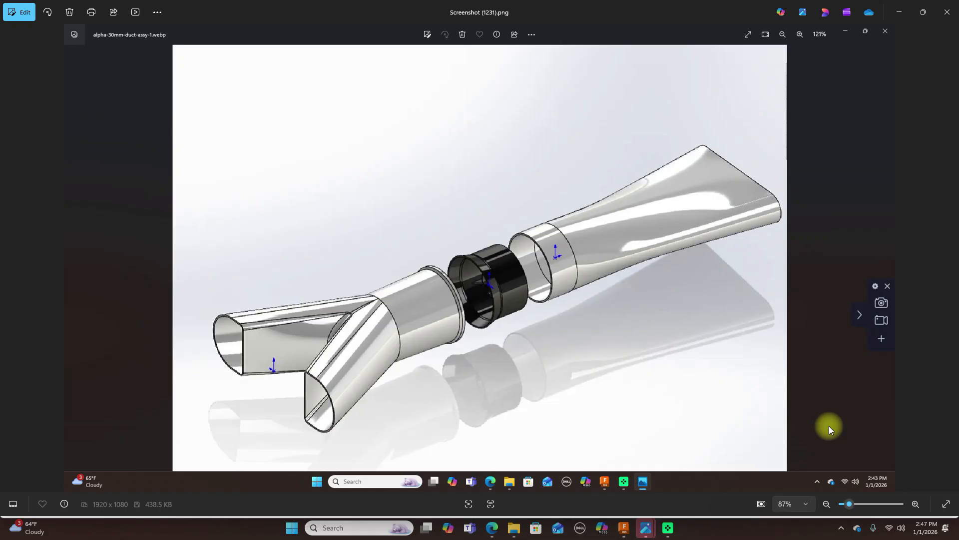
pyautogui.moveTo(585, 357)
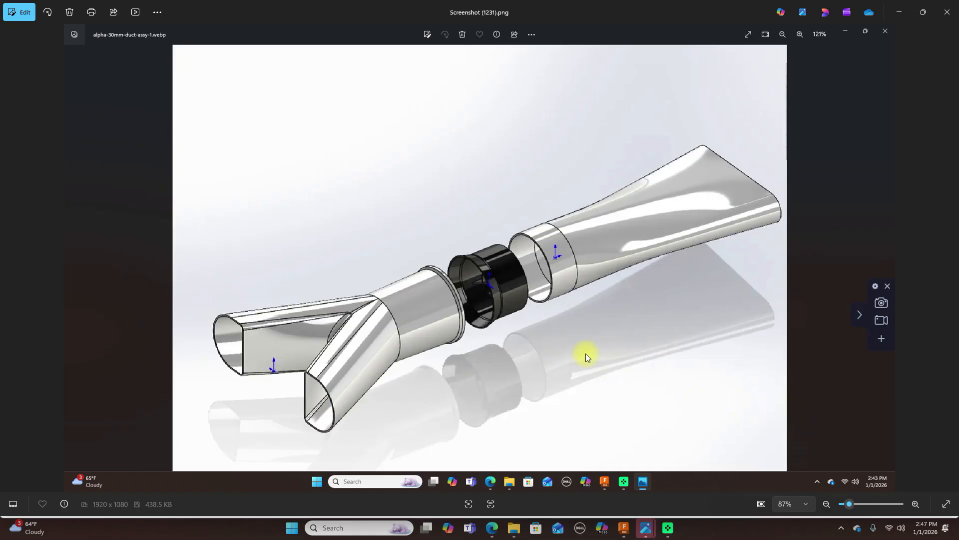
pyautogui.moveTo(361, 365)
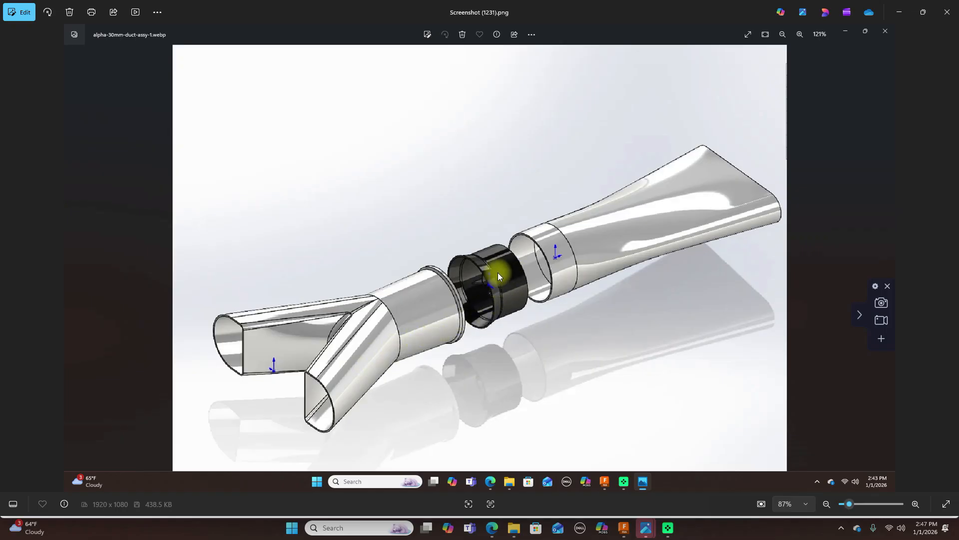
pyautogui.moveTo(462, 285)
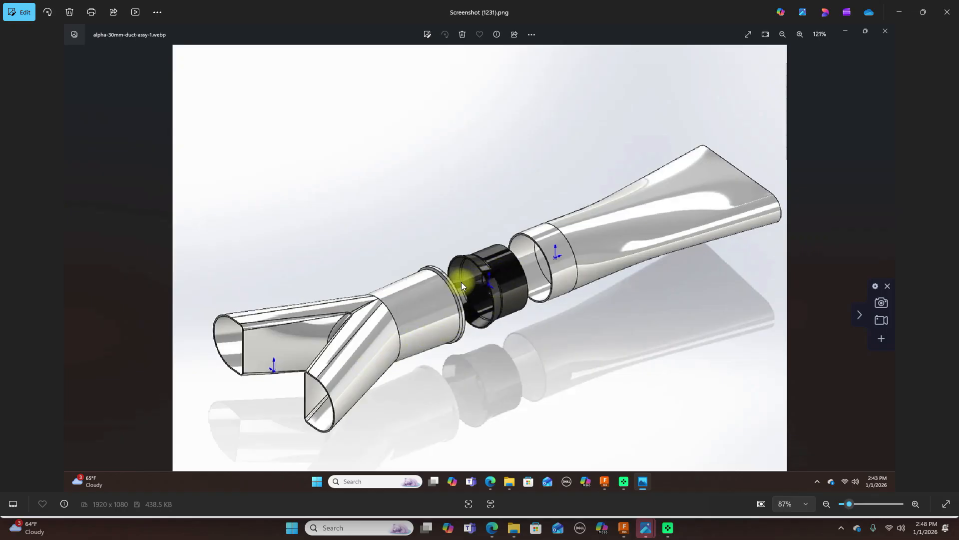
pyautogui.moveTo(416, 379)
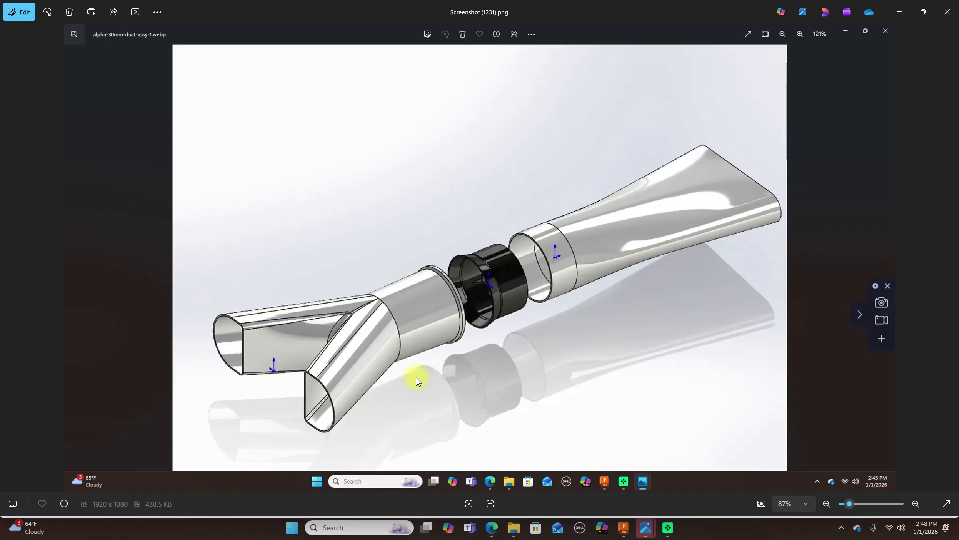
pyautogui.moveTo(316, 376)
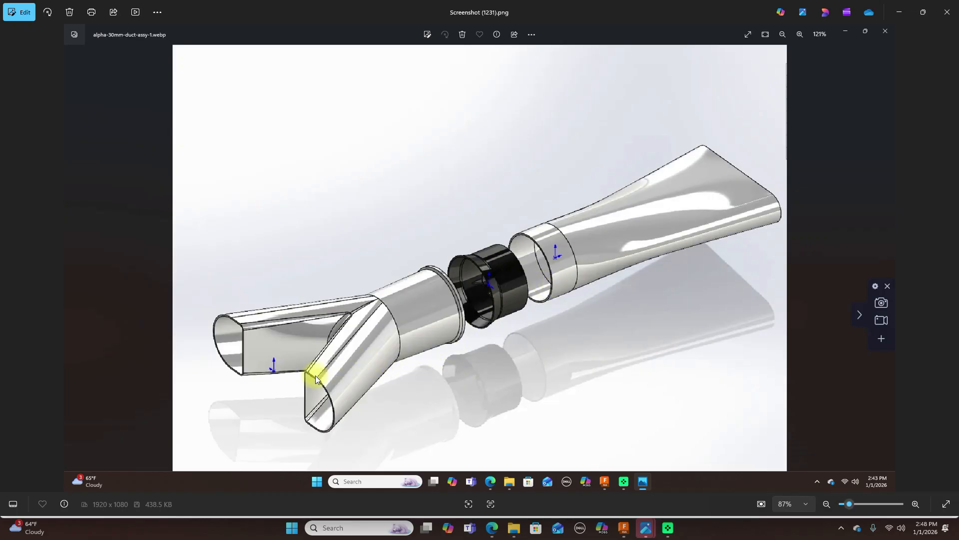
pyautogui.moveTo(345, 411)
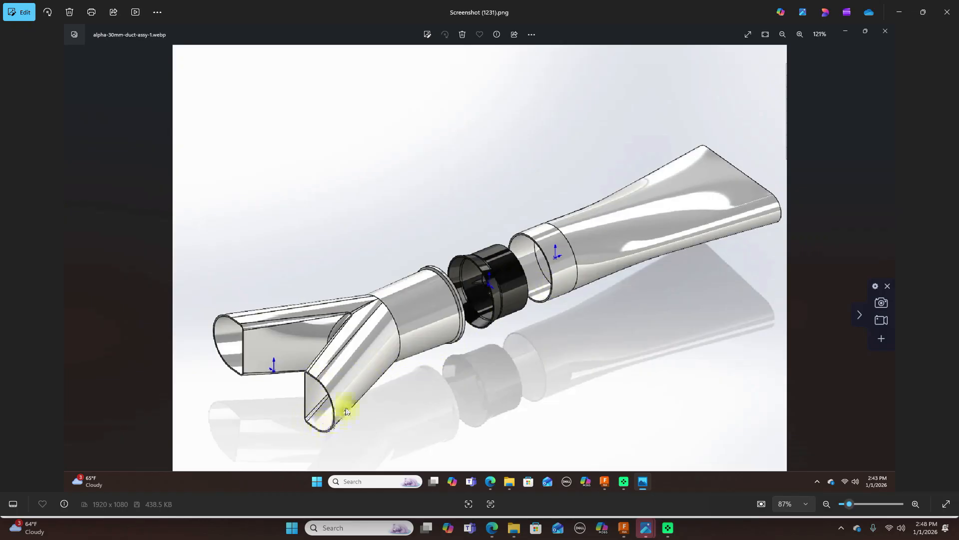
pyautogui.moveTo(331, 392)
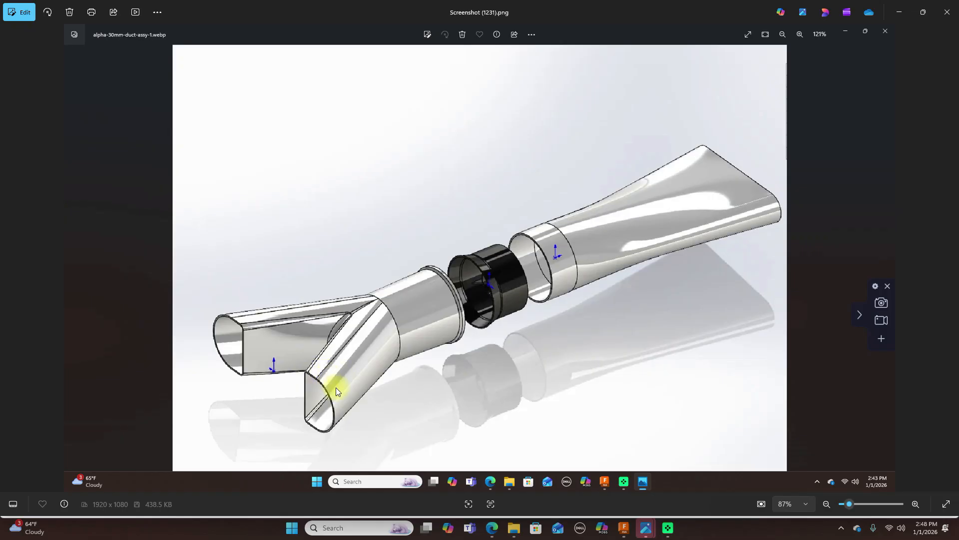
pyautogui.moveTo(317, 408)
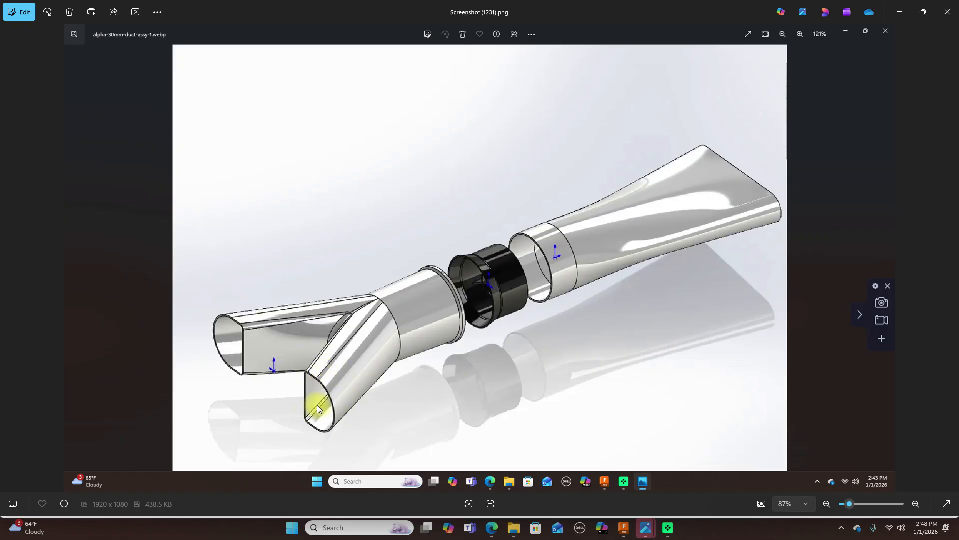
pyautogui.moveTo(415, 356)
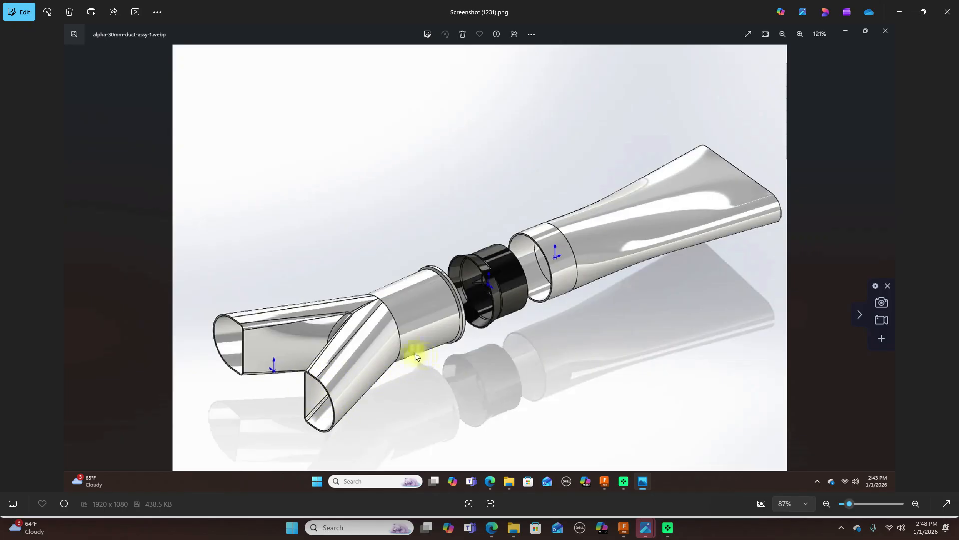
pyautogui.moveTo(428, 351)
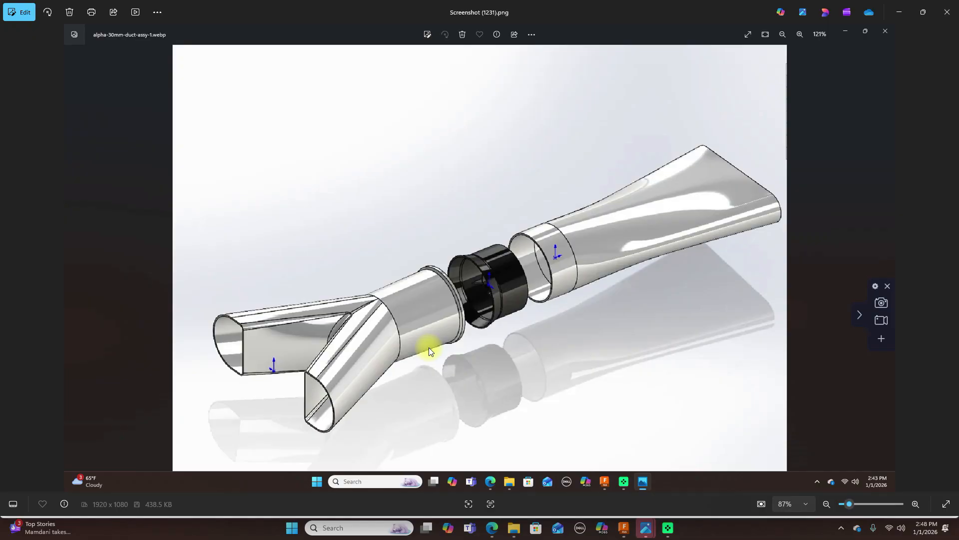
pyautogui.moveTo(660, 460)
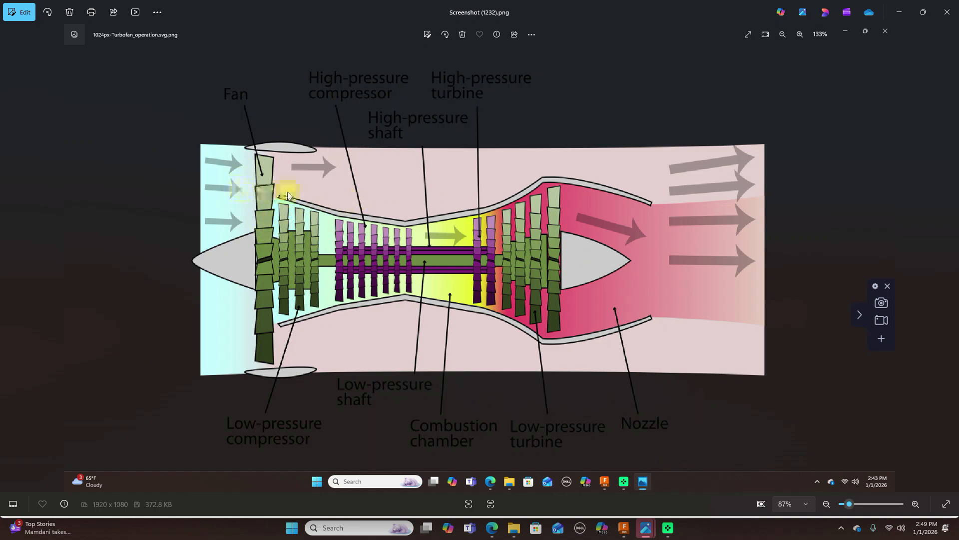
pyautogui.moveTo(881, 305)
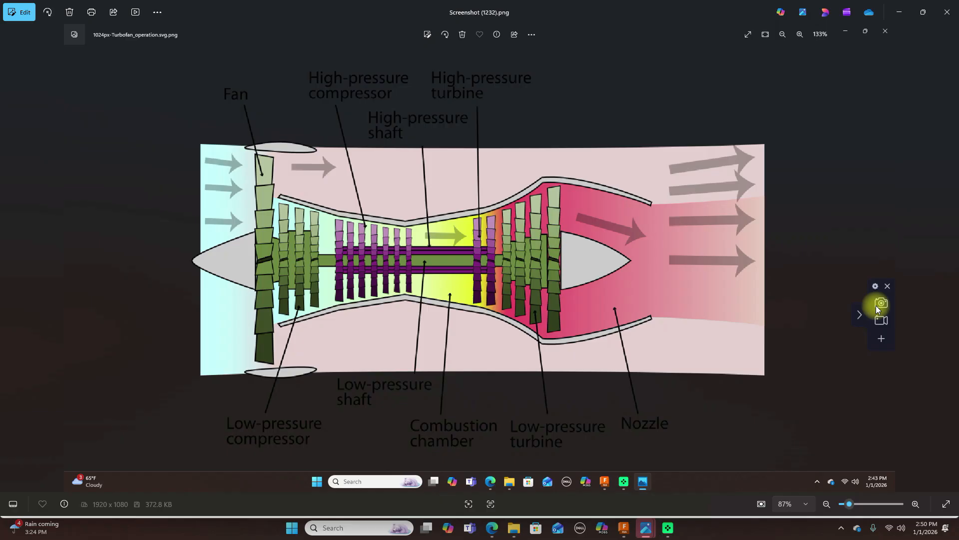
pyautogui.moveTo(597, 265)
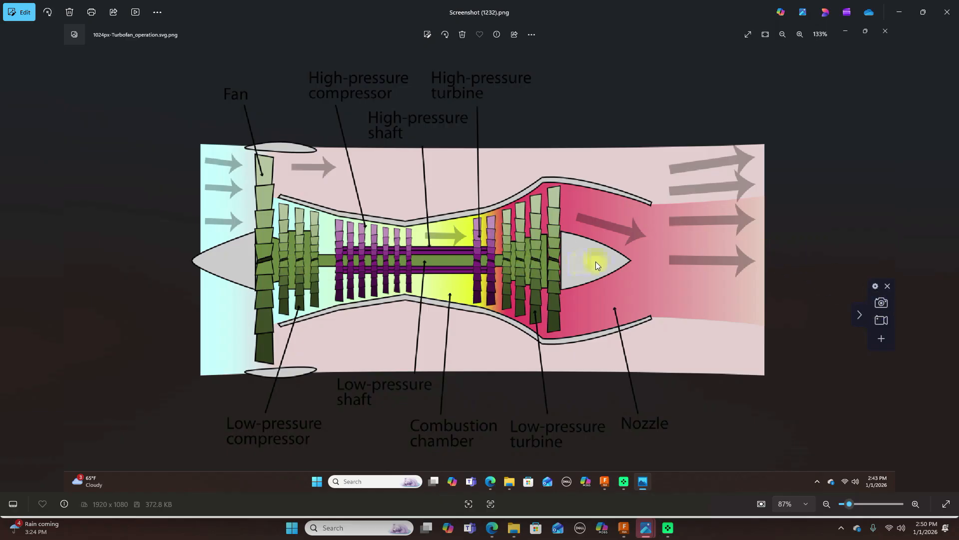
pyautogui.moveTo(599, 262)
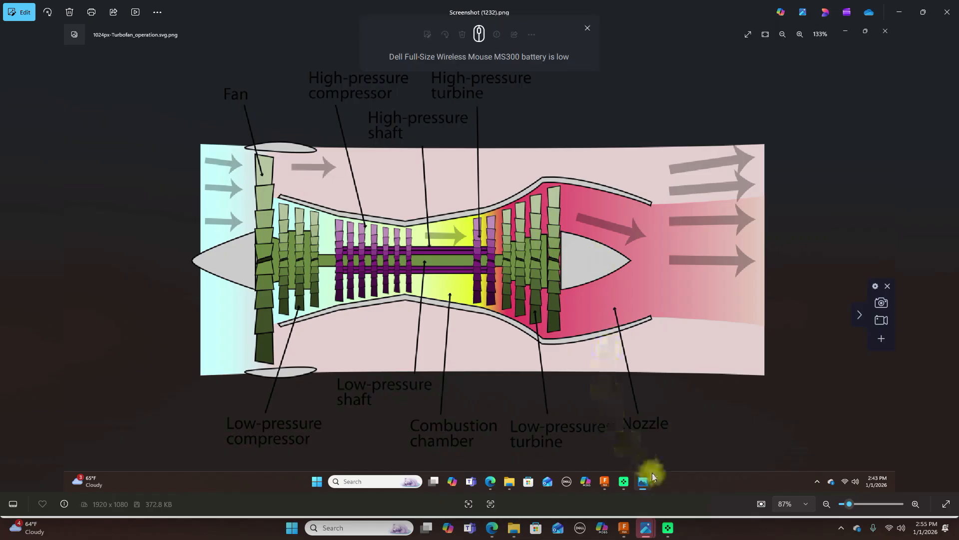
pyautogui.moveTo(943, 27)
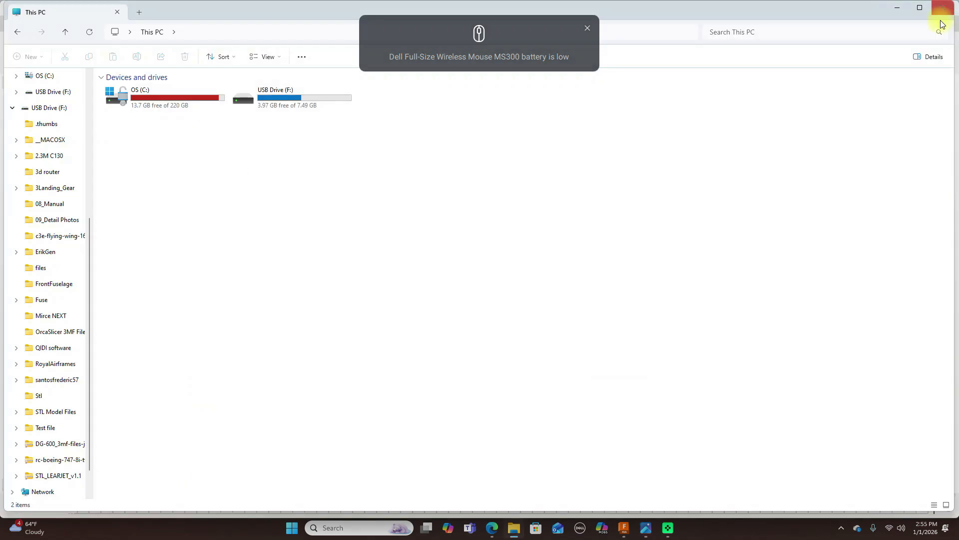
# Close the drive browsing window to bring the T-37 model in Fusion back into view
pyautogui.click(623, 531)
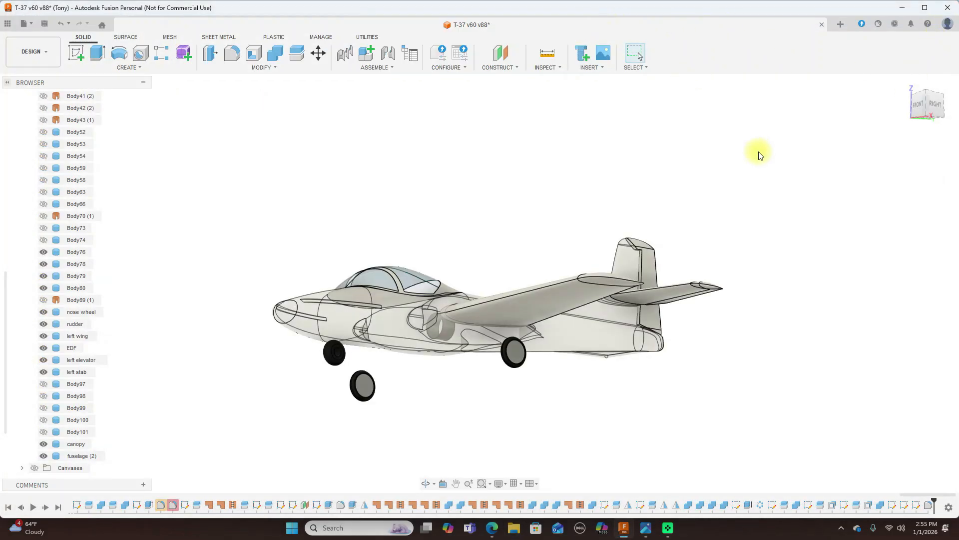
pyautogui.moveTo(926, 92)
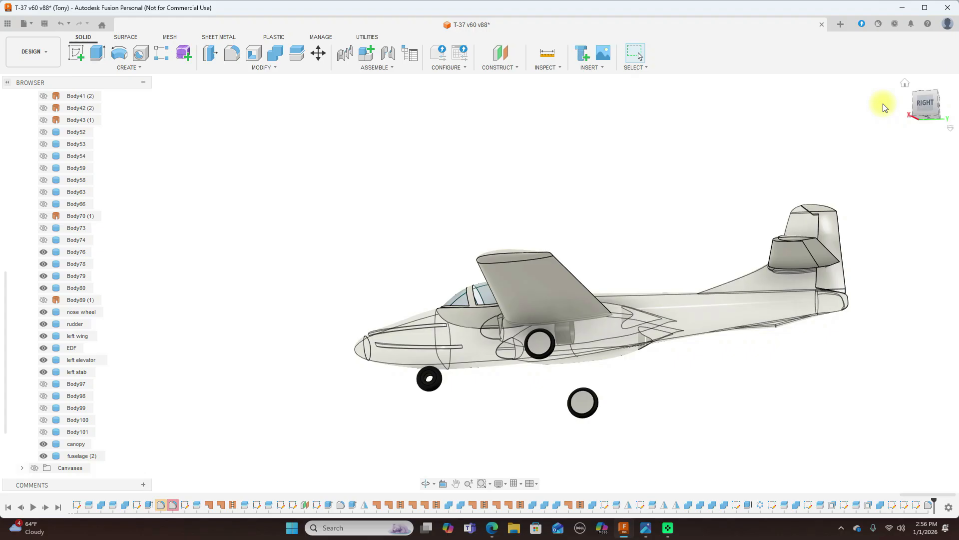
# Turn the translucent T-37 to a top-down view of the wing and tail
pyautogui.click(925, 103)
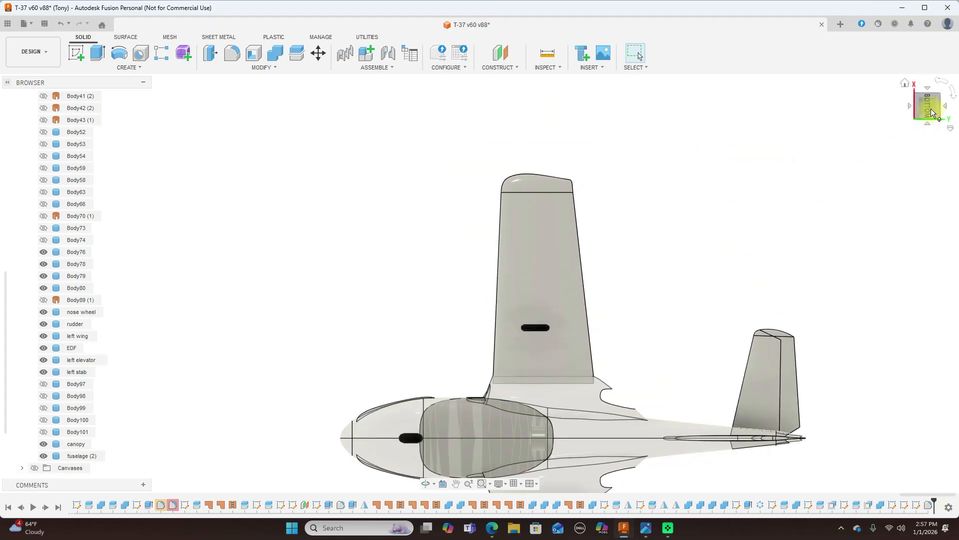
# Switch the T-37 to a different standard ViewCube viewpoint, a straight side profile
pyautogui.click(927, 109)
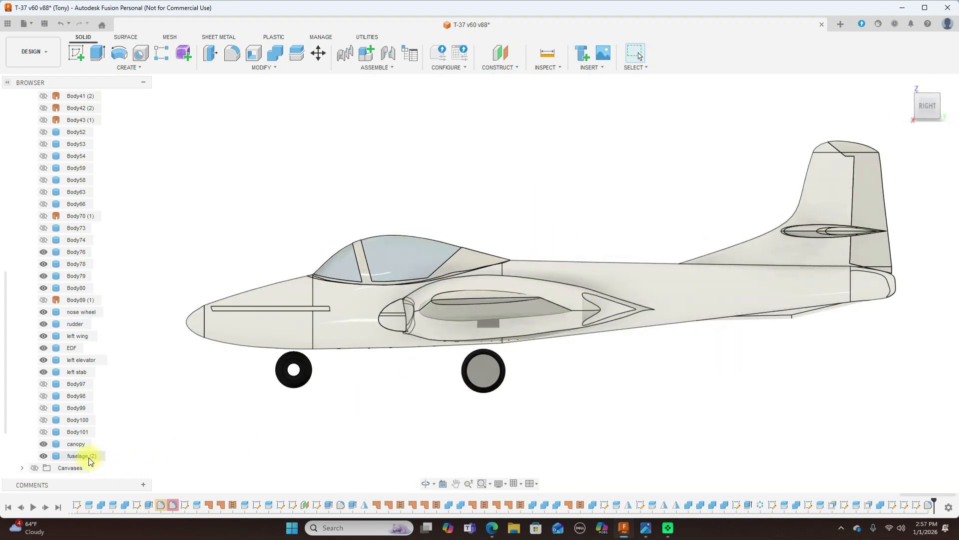
# Lower fuselage (2)'s opacity to expose the EDF units, then orbit to an angled view
pyautogui.rightClick(75, 455)
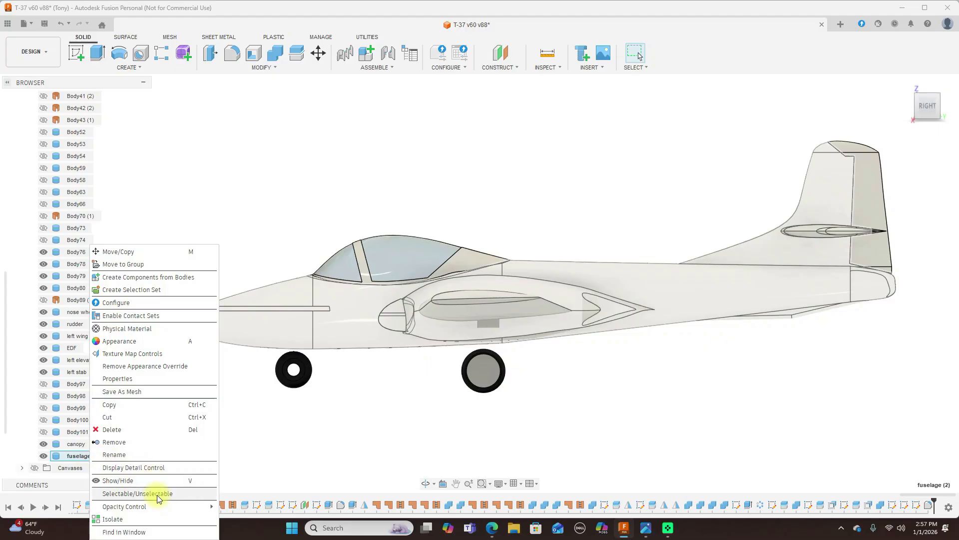
pyautogui.click(137, 493)
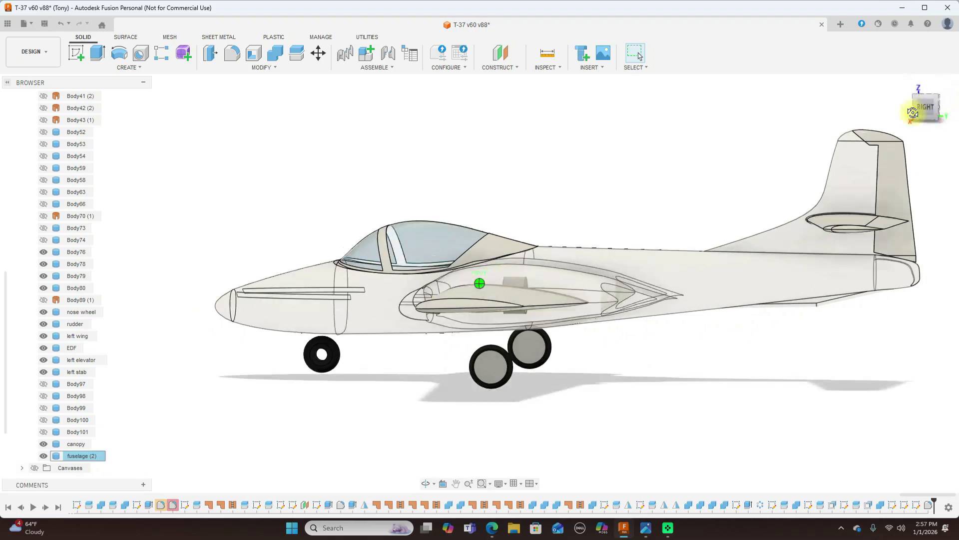
pyautogui.moveTo(479, 283); pyautogui.dragTo(704, 276)
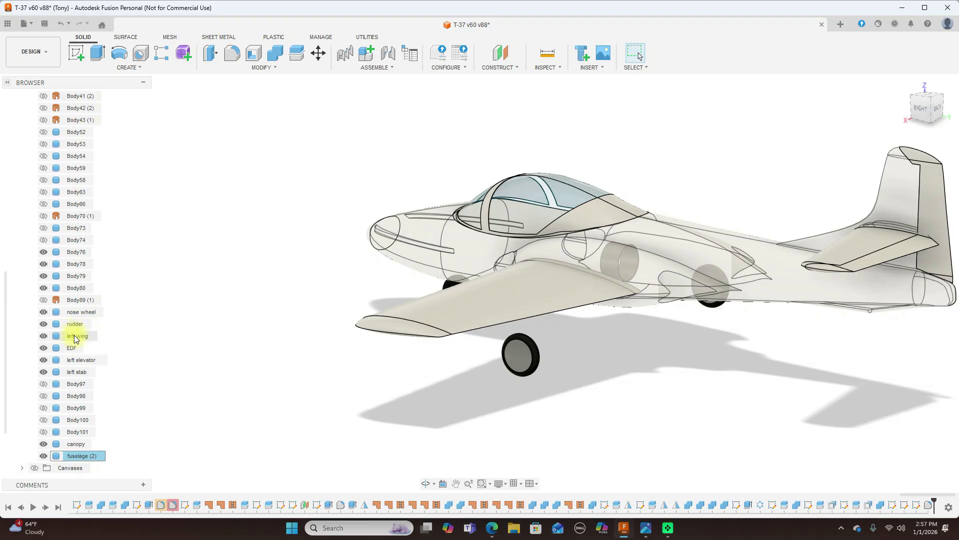
# Set the left wing's opacity control to 60% so it turns translucent
pyautogui.rightClick(74, 335)
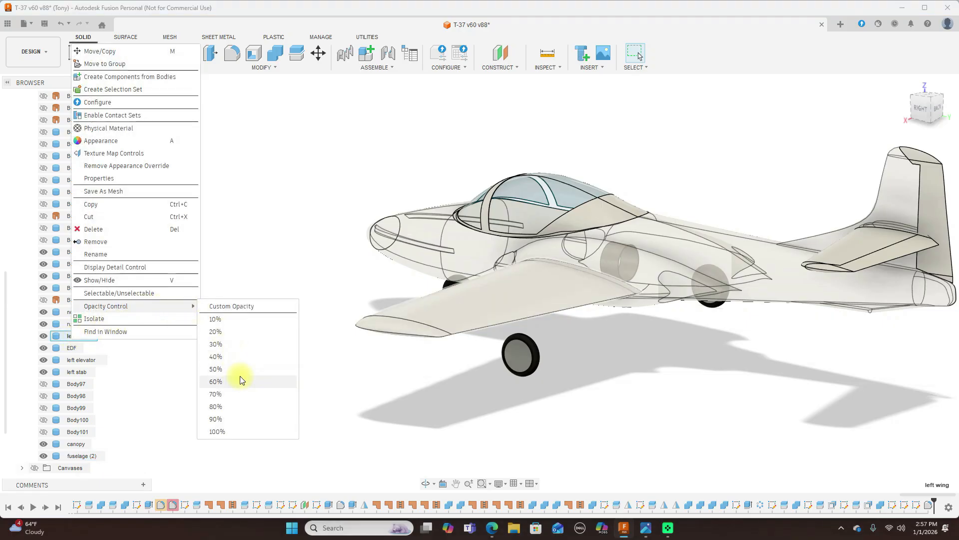
pyautogui.click(216, 381)
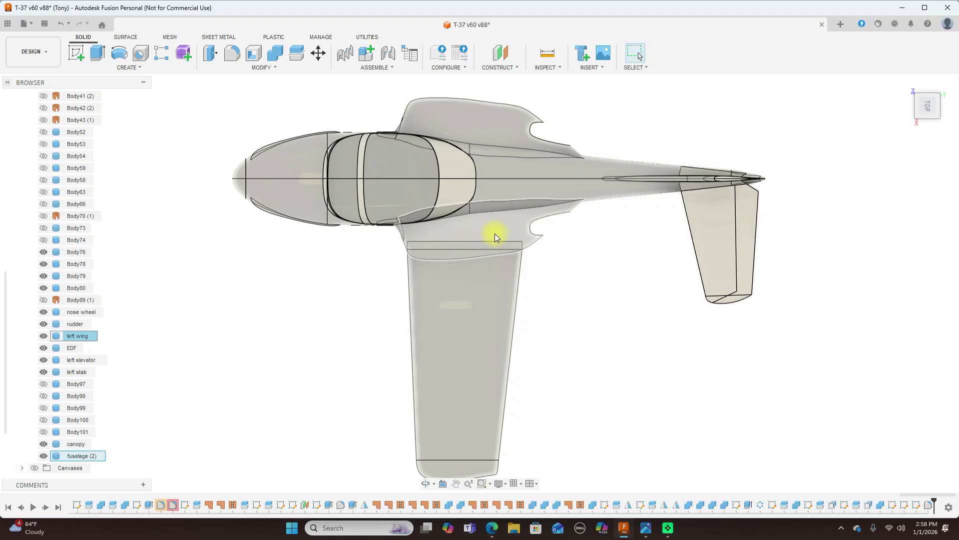
pyautogui.moveTo(472, 231)
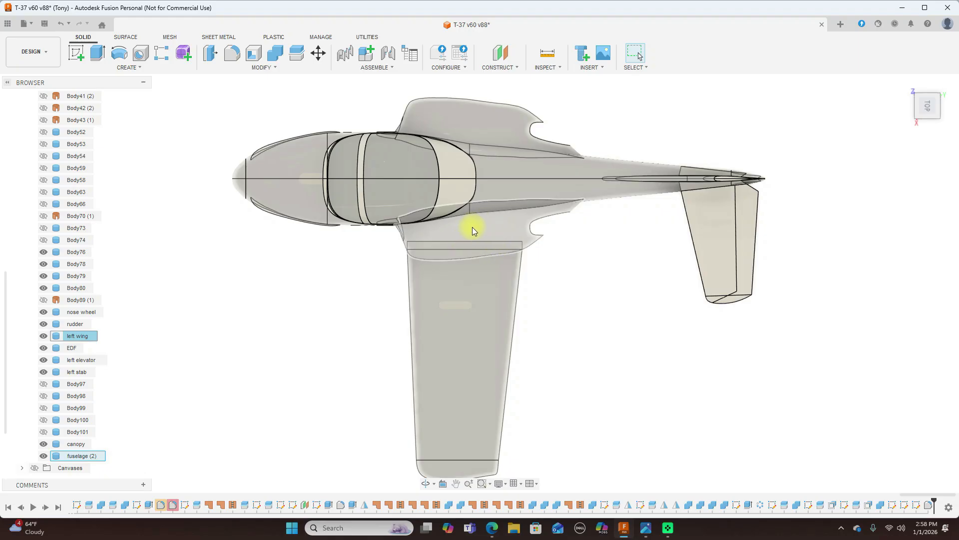
pyautogui.moveTo(493, 233)
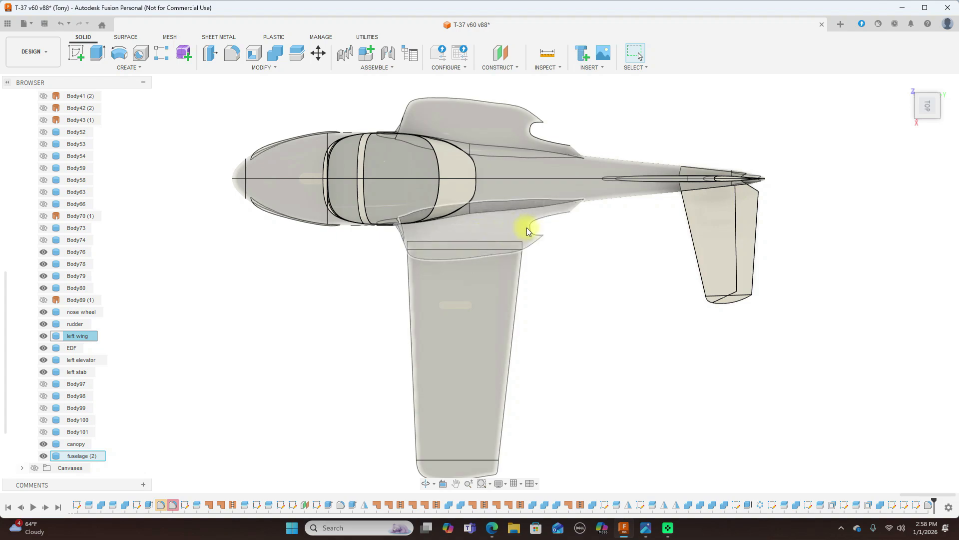
pyautogui.moveTo(490, 230)
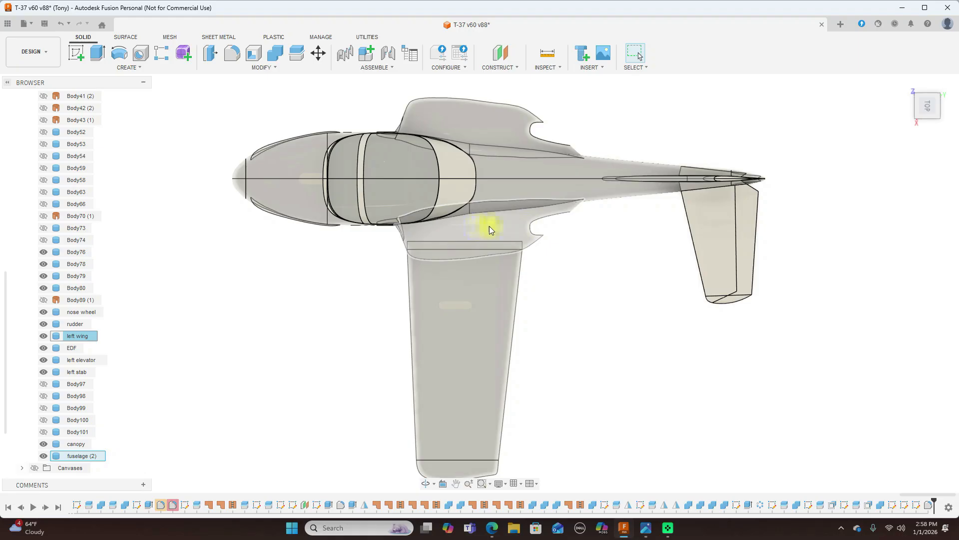
pyautogui.moveTo(533, 228)
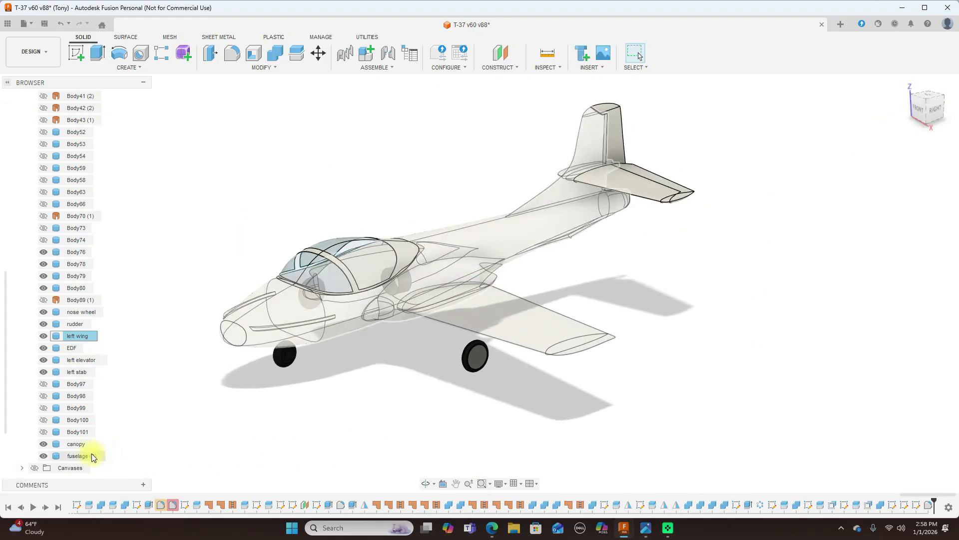
# Turn off fuselage (2)'s opacity override so the fuselage renders solid
pyautogui.rightClick(78, 455)
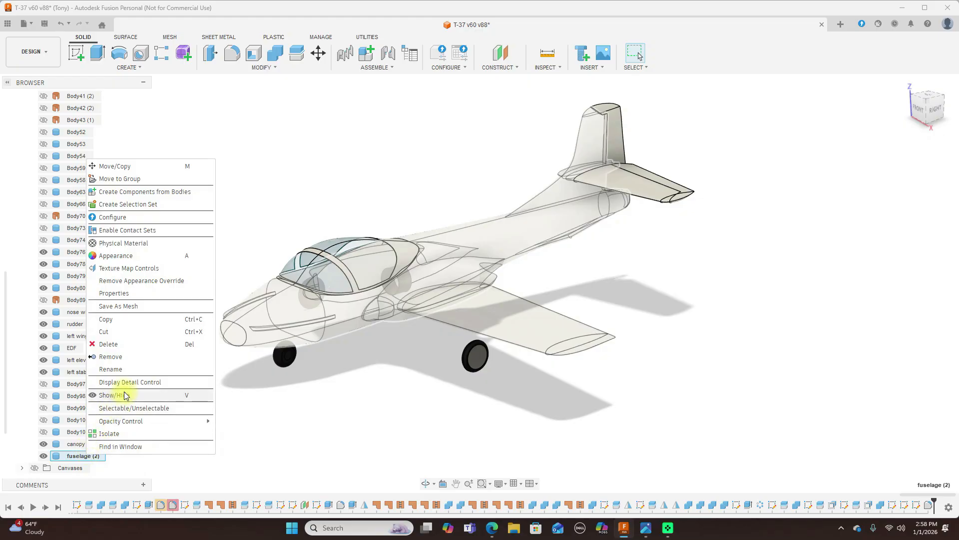
pyautogui.click(110, 394)
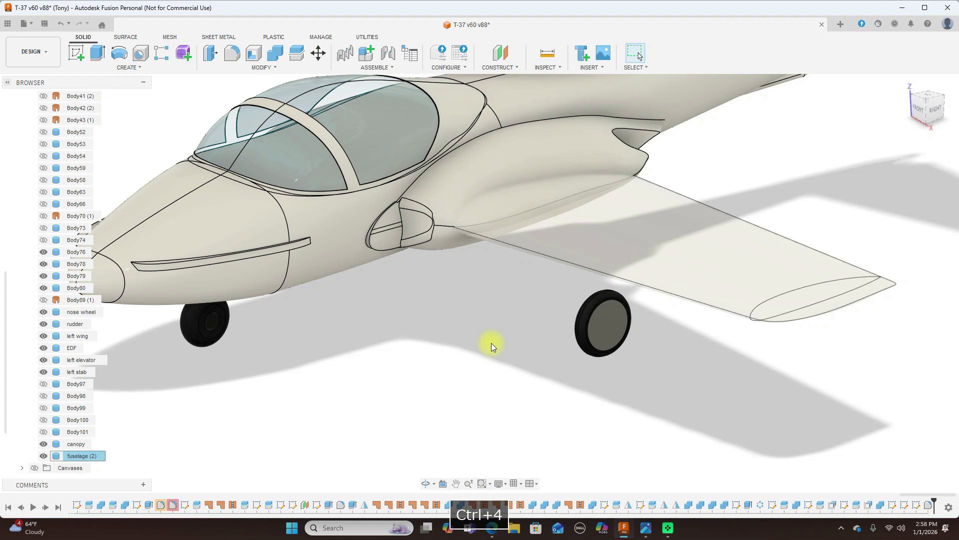
# Zoom in toward the T-37's wing root to inspect the fairings
pyautogui.moveTo(492, 347); pyautogui.dragTo(468, 292)
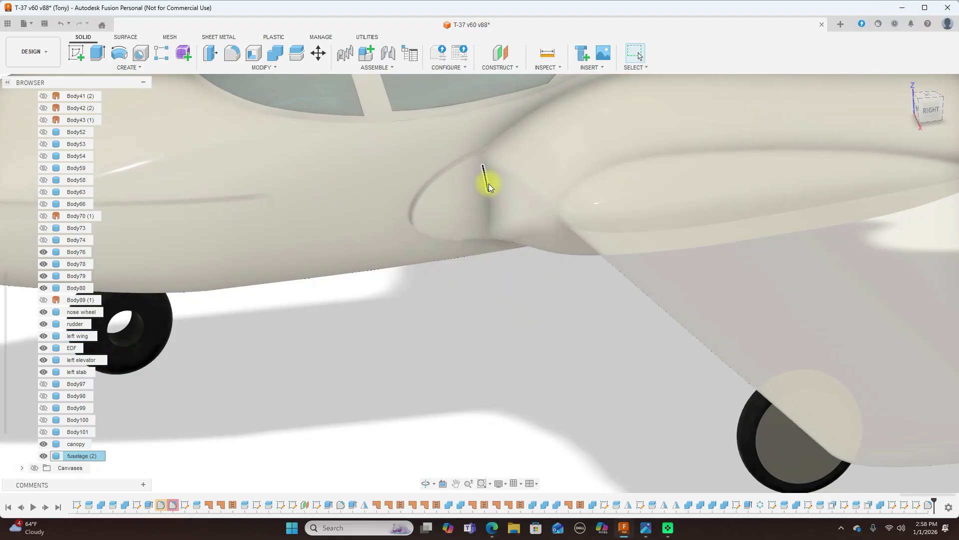
pyautogui.moveTo(514, 199)
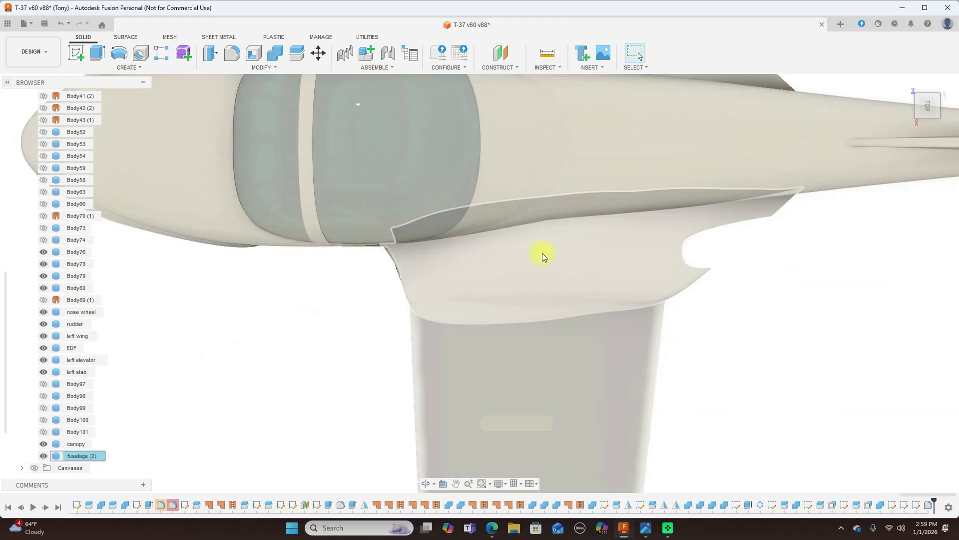
pyautogui.moveTo(592, 262)
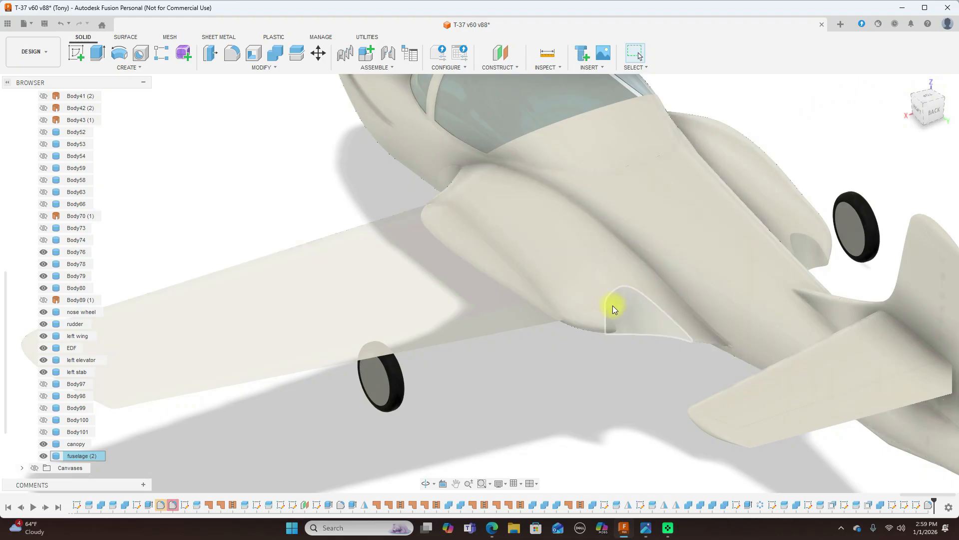
pyautogui.moveTo(636, 299)
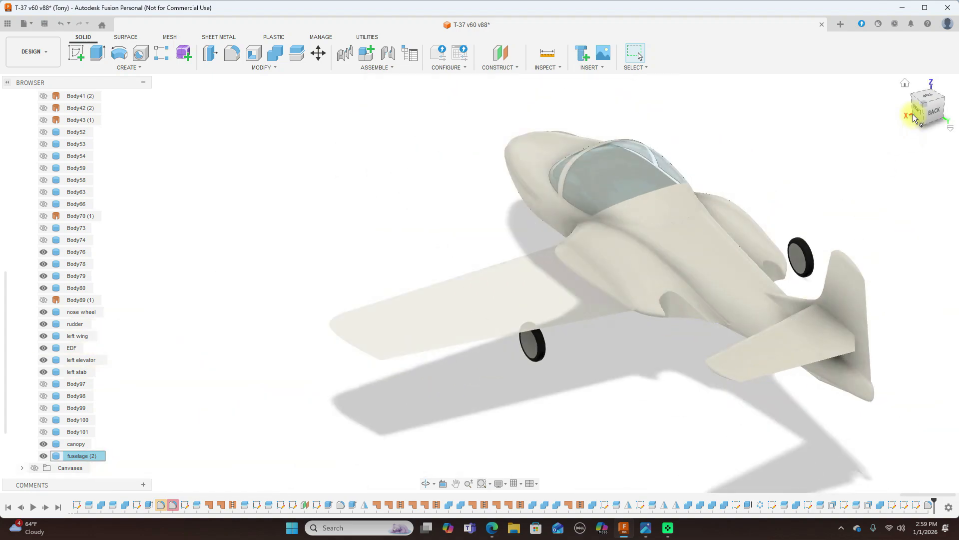
# Jump to an angled preset, orbit to look straight down, and select the canopy with the fuselage
pyautogui.click(927, 115)
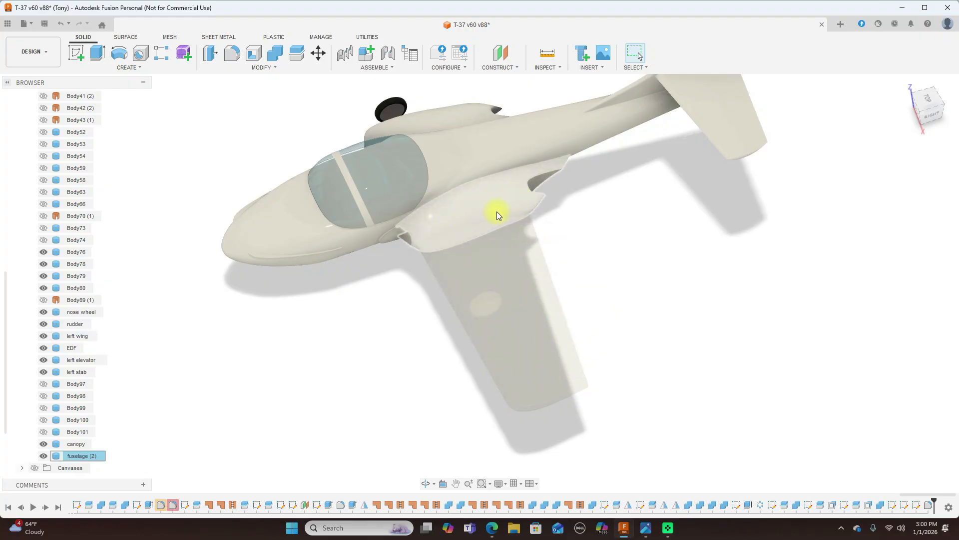
pyautogui.moveTo(496, 216); pyautogui.dragTo(689, 281)
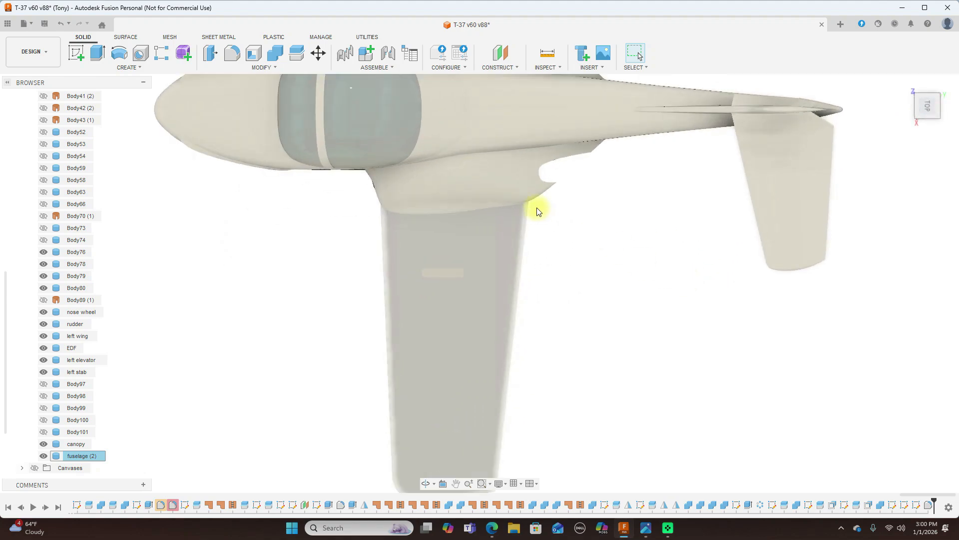
pyautogui.click(389, 166)
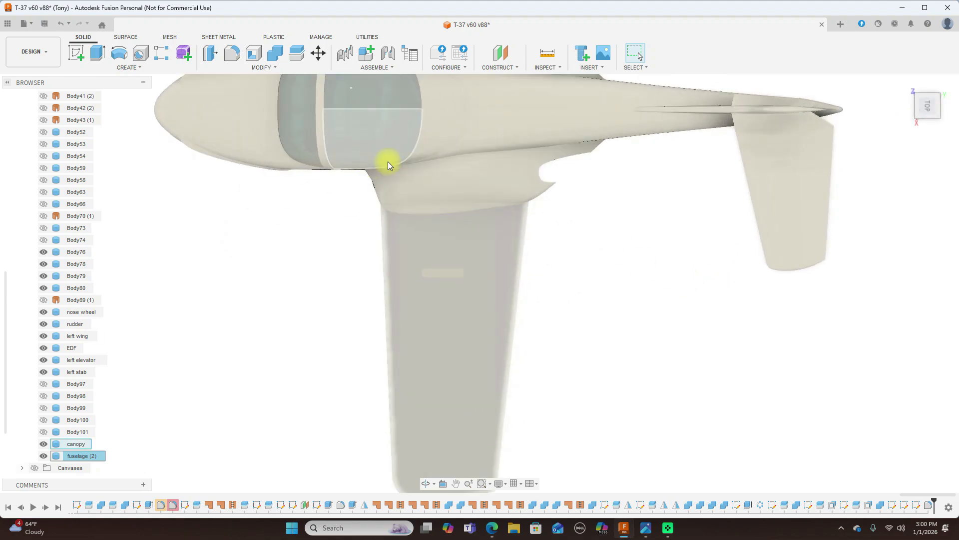